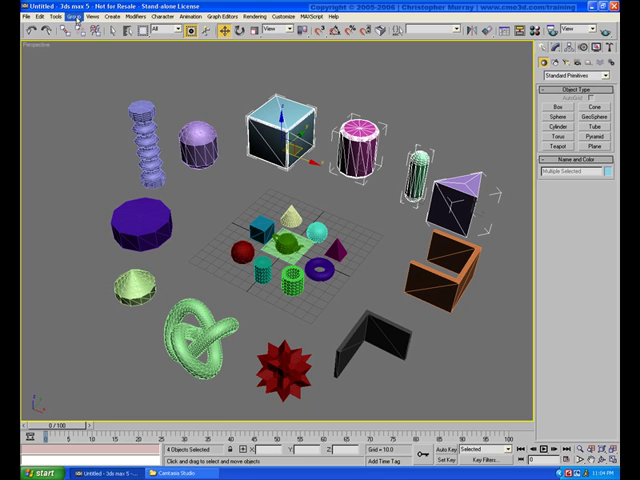
# Combine the four selected primitives into a group named Thing via Group > Group.
pyautogui.click(66, 24)
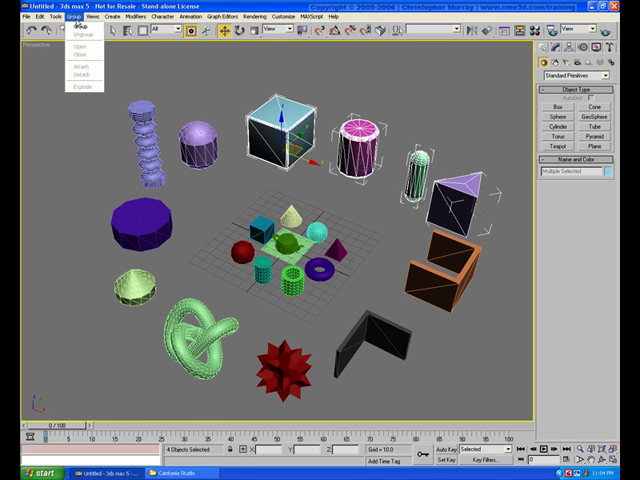
pyautogui.click(78, 48)
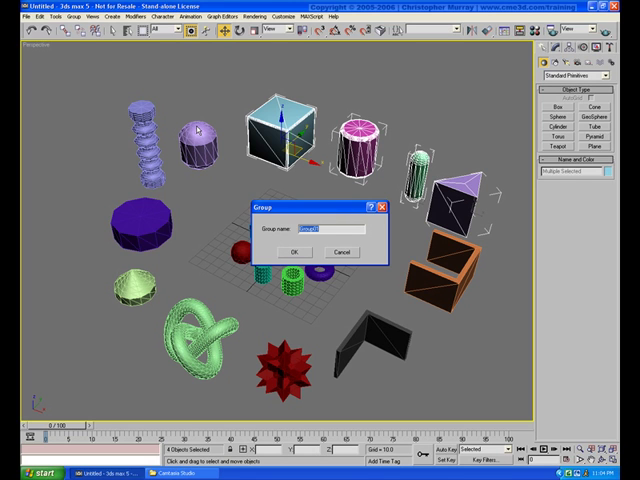
pyautogui.write('Thing')
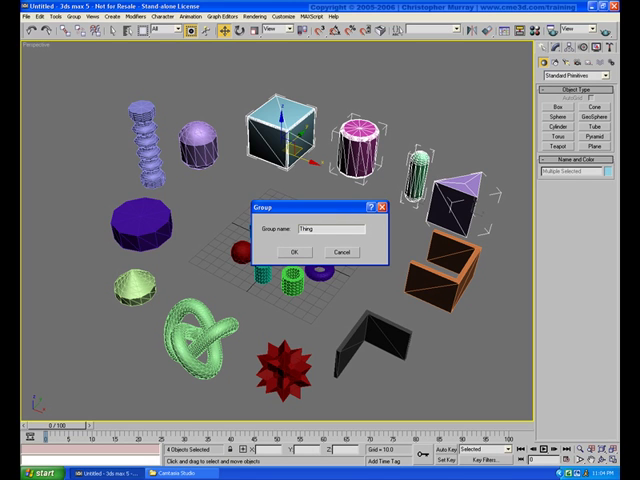
pyautogui.click(296, 252)
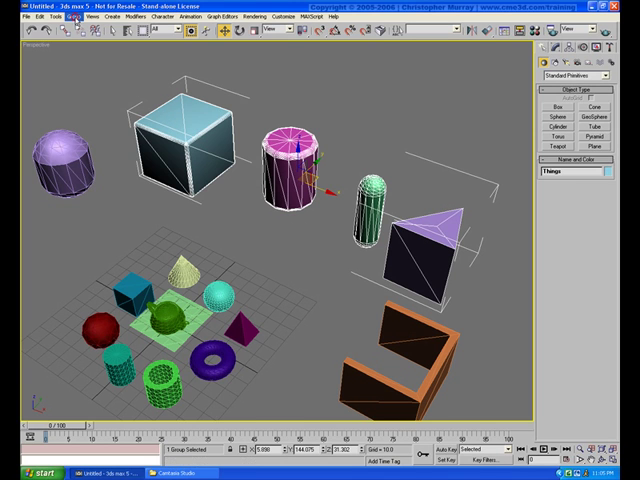
# Open the Thing group for member editing and switch on Auto Key recording.
pyautogui.click(68, 24)
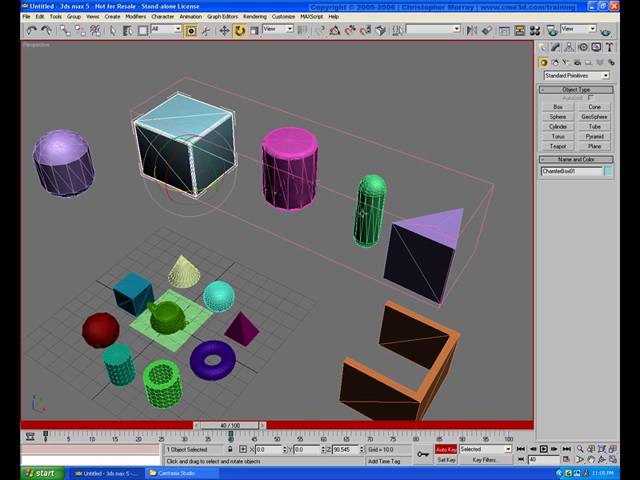
pyautogui.click(372, 200)
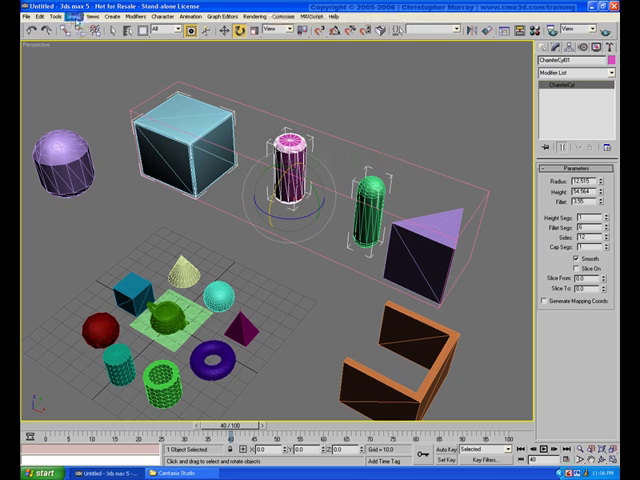
# Bring up the Group menu again while the Thing group stays open.
pyautogui.click(76, 24)
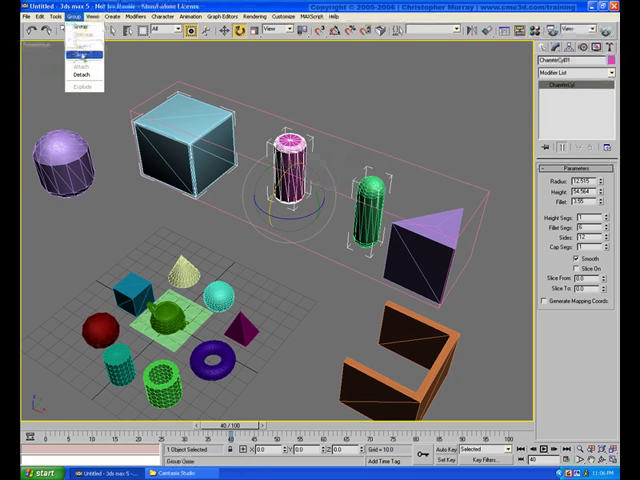